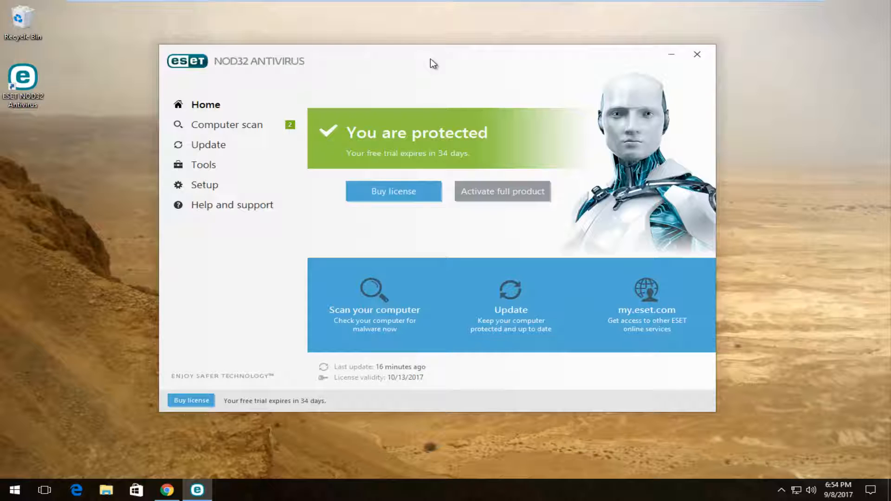
mouse_move(628, 77)
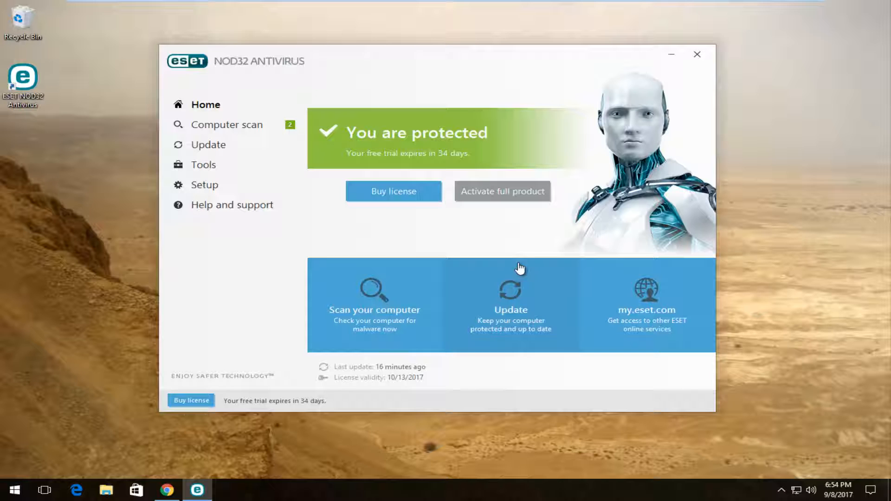
mouse_move(641, 110)
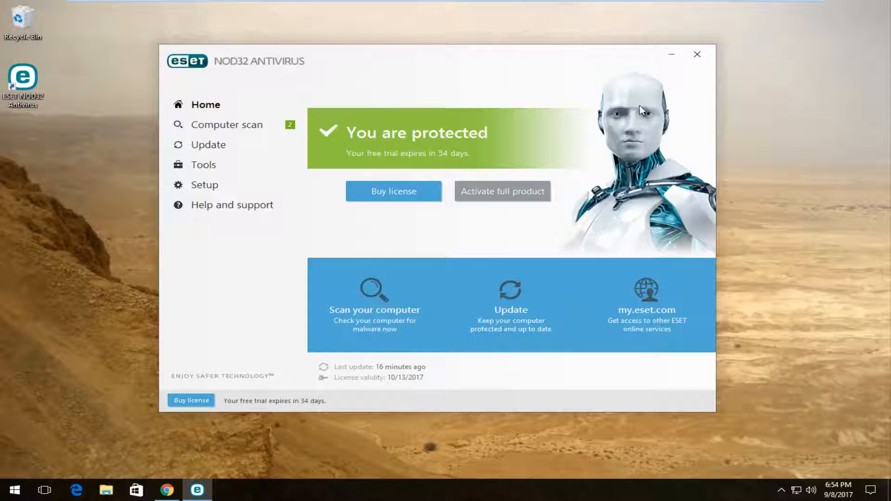
- Close the ESET NOD32 Antivirus main window to leave the desktop clear
click(697, 53)
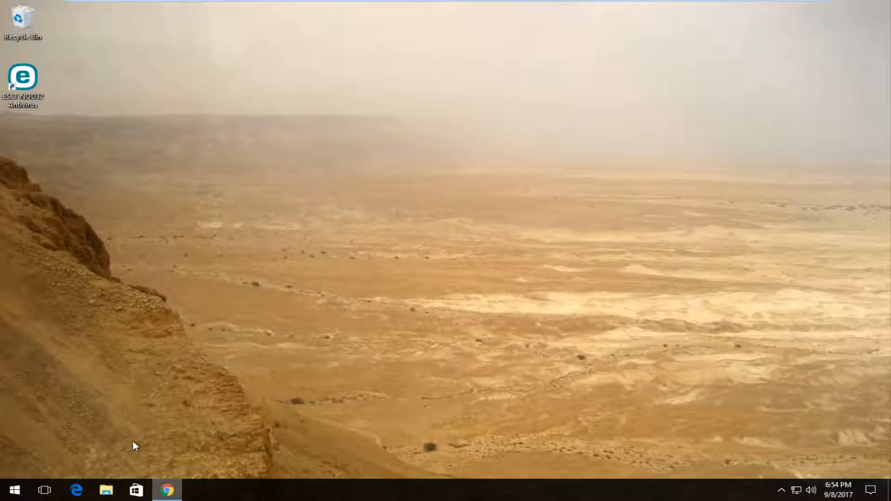
- Search the Start menu for 'programs' to reach Programs and Features
right_click(166, 490)
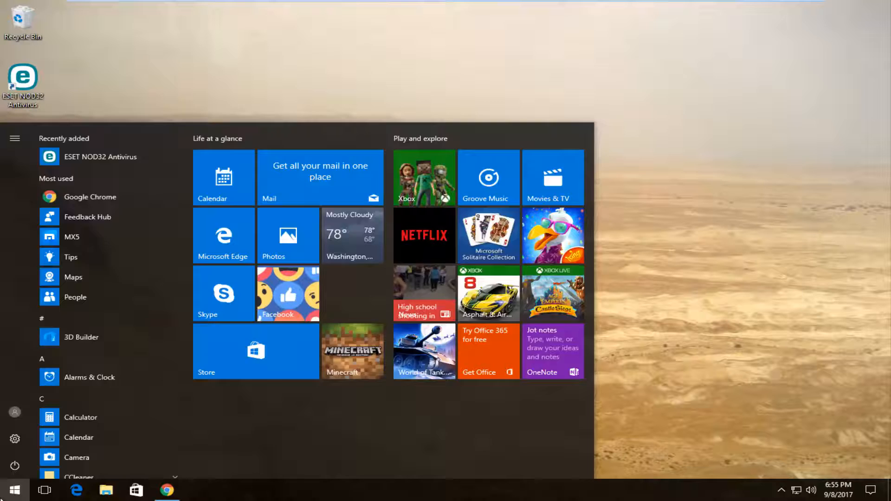
click(12, 491)
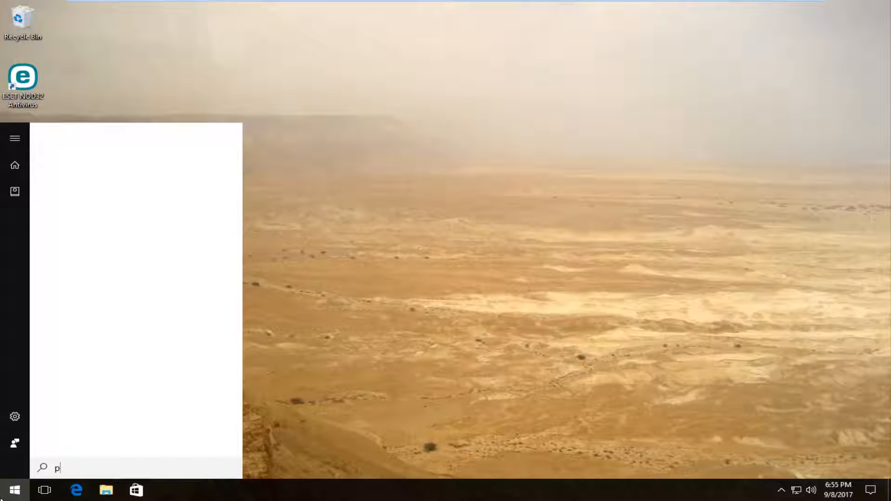
text(p)
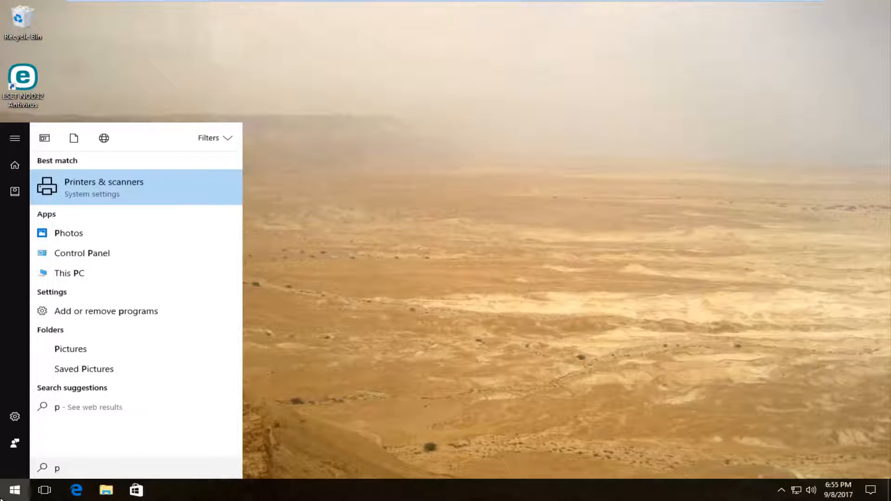
text(rograms)
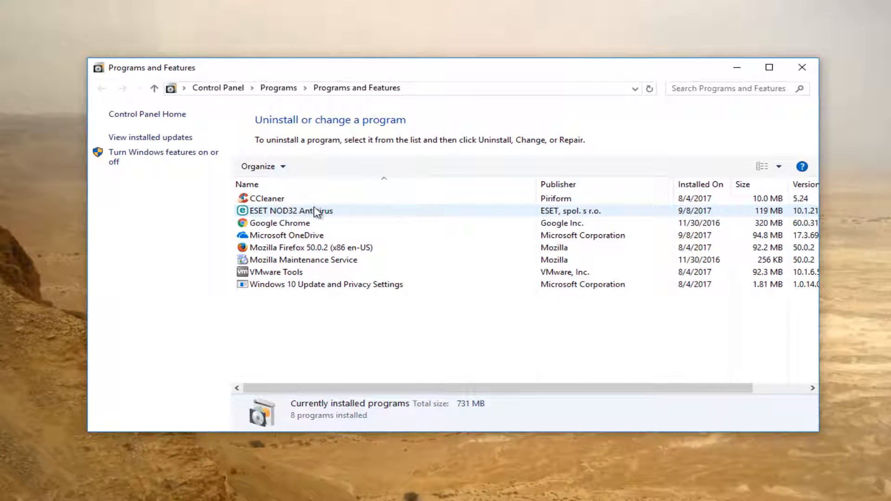
- Select ESET NOD32 Antivirus in Programs and Features and choose Change
click(290, 211)
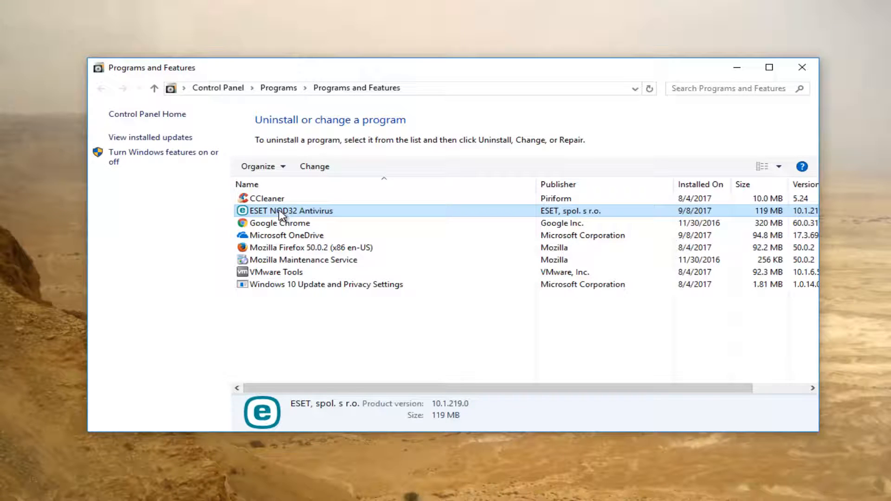
mouse_move(314, 166)
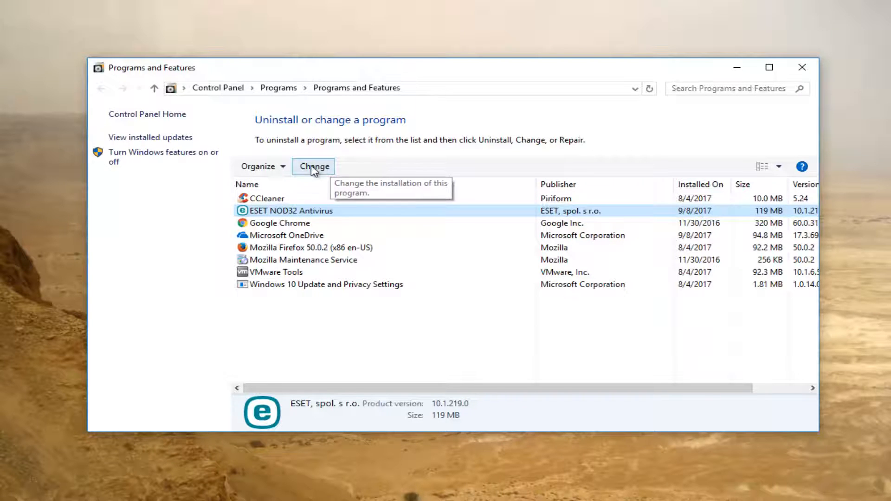
click(313, 167)
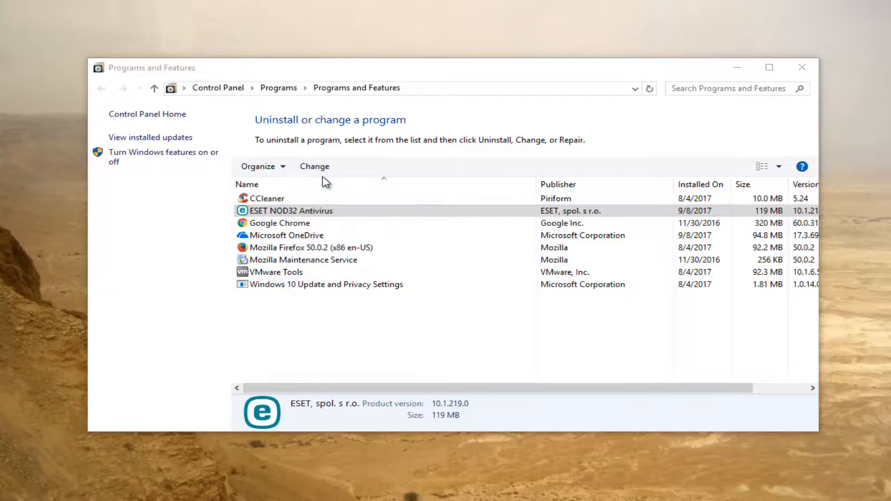
- Pass the welcome page, choose Remove, and skip the uninstall questionnaire
click(314, 166)
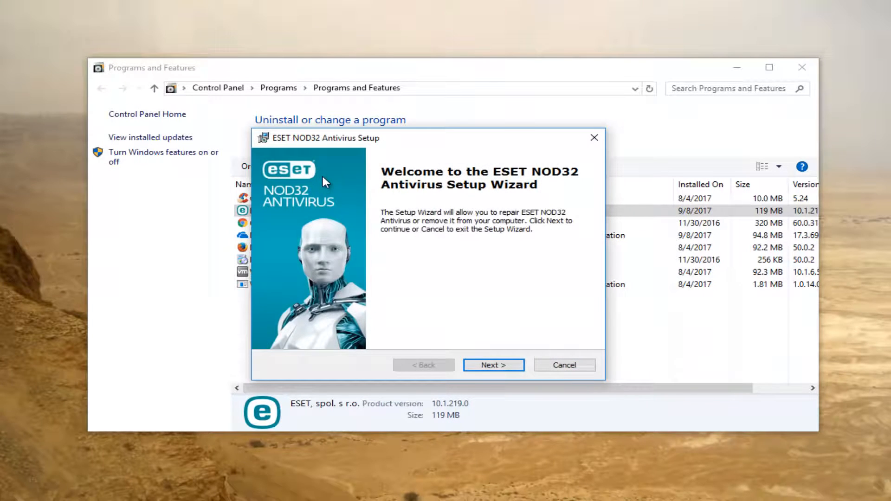
click(492, 365)
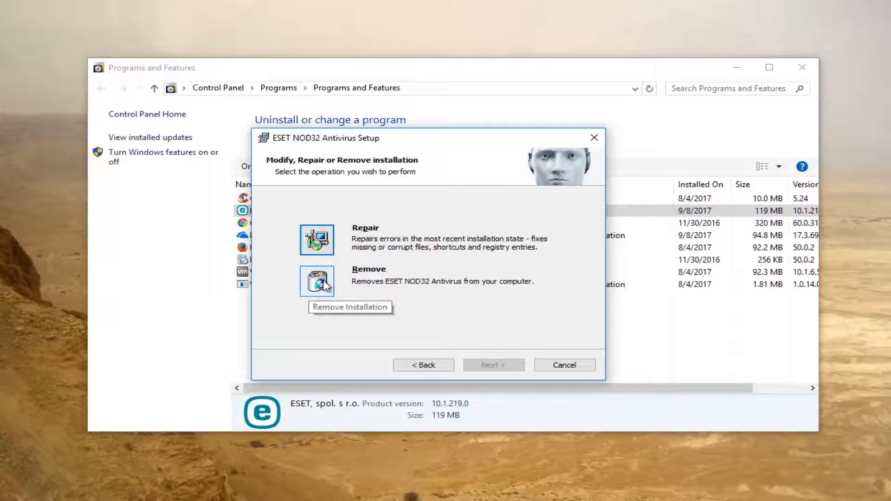
mouse_move(411, 286)
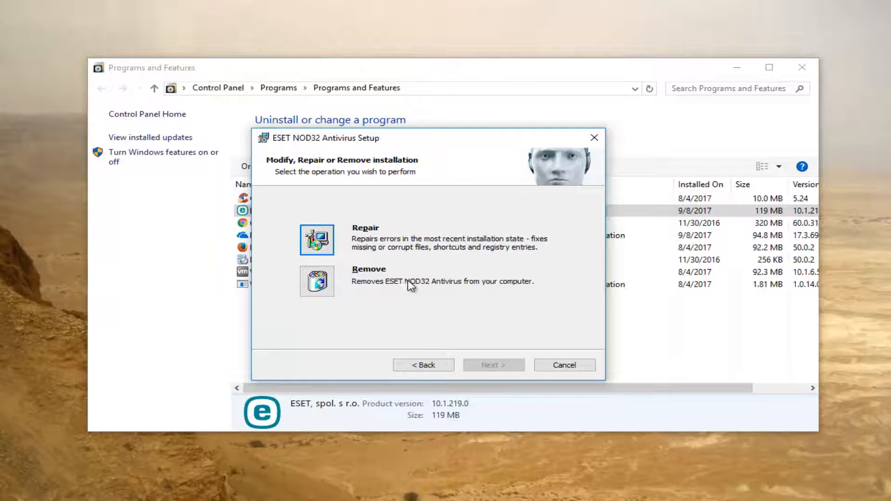
click(316, 281)
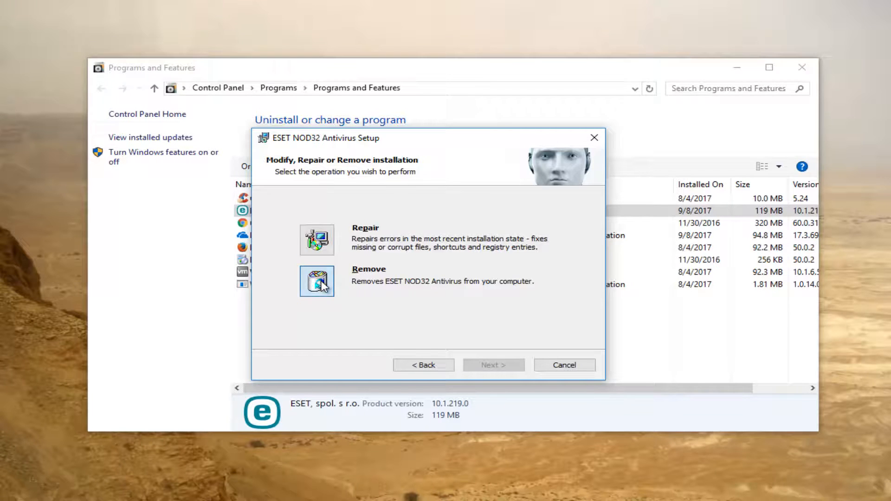
click(317, 281)
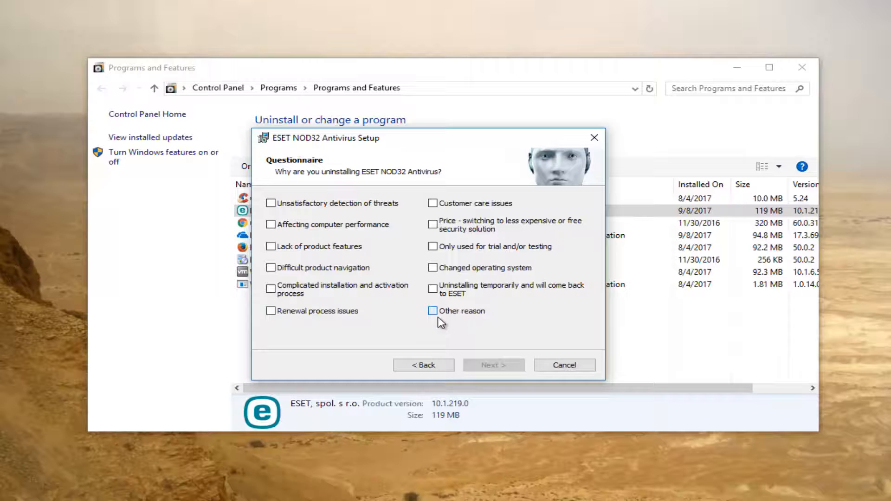
click(492, 365)
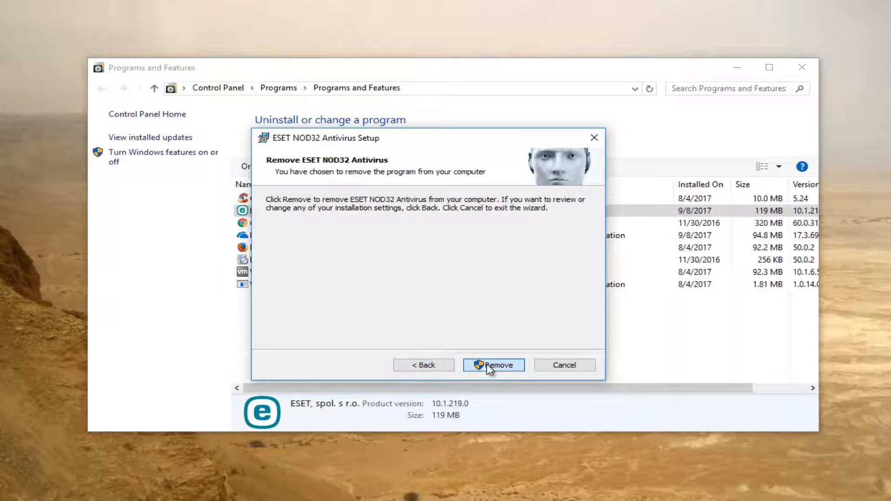
- Confirm Remove, close Programs and Features, and approve the User Account Control prompt
click(493, 365)
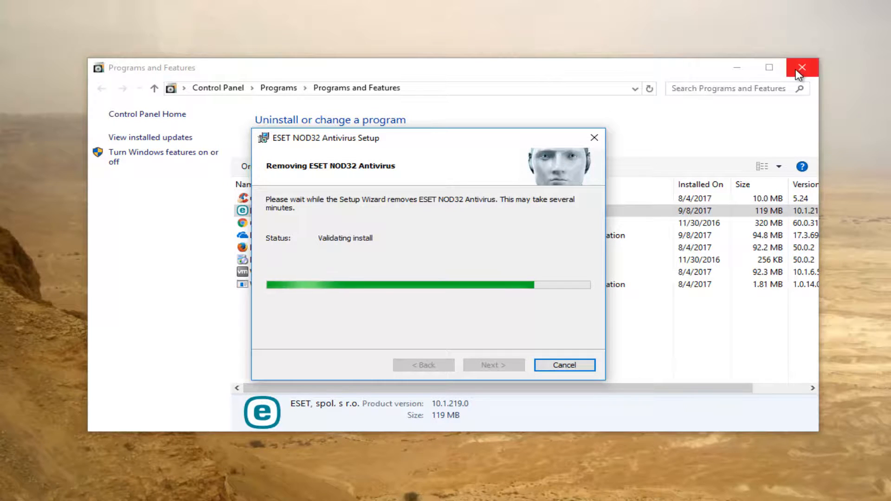
click(802, 67)
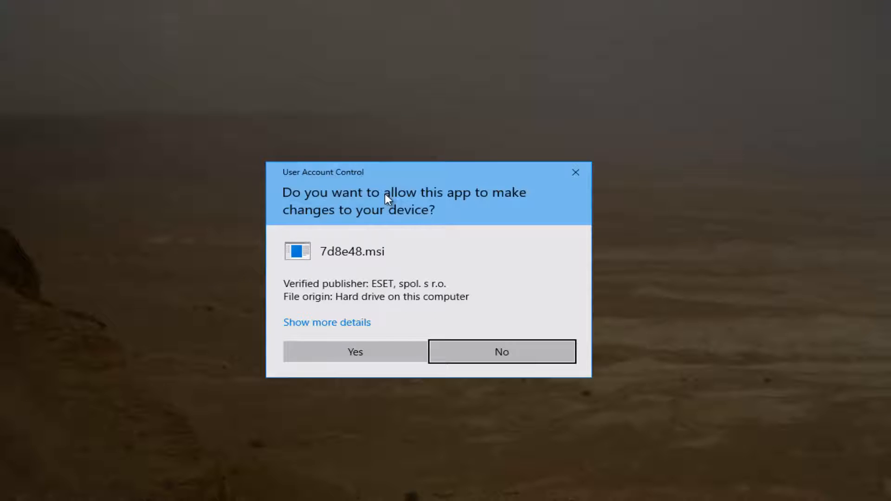
click(355, 352)
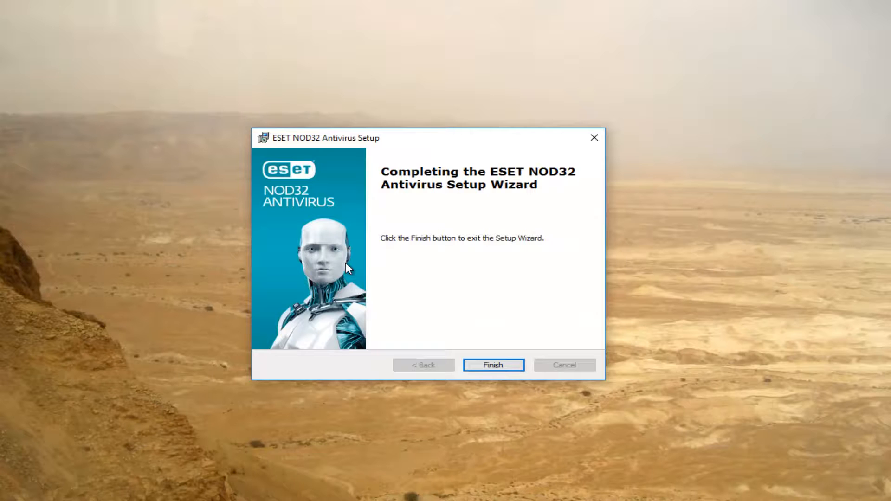
mouse_move(570, 345)
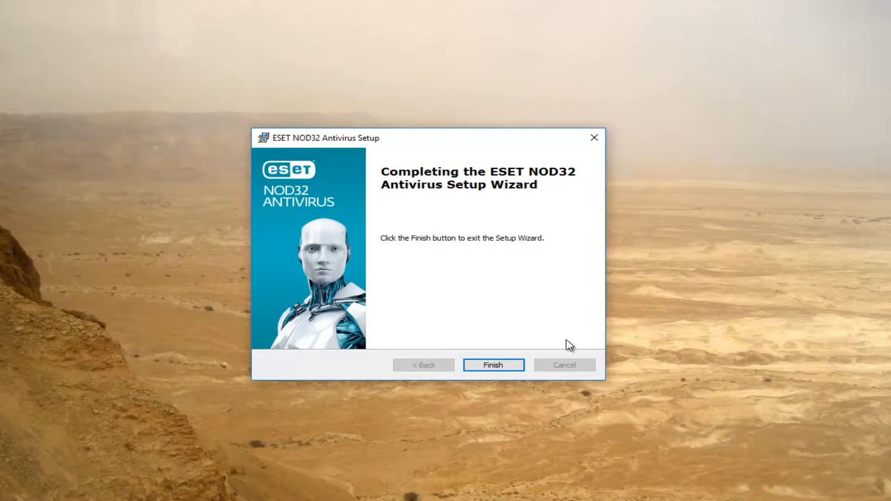
mouse_move(464, 255)
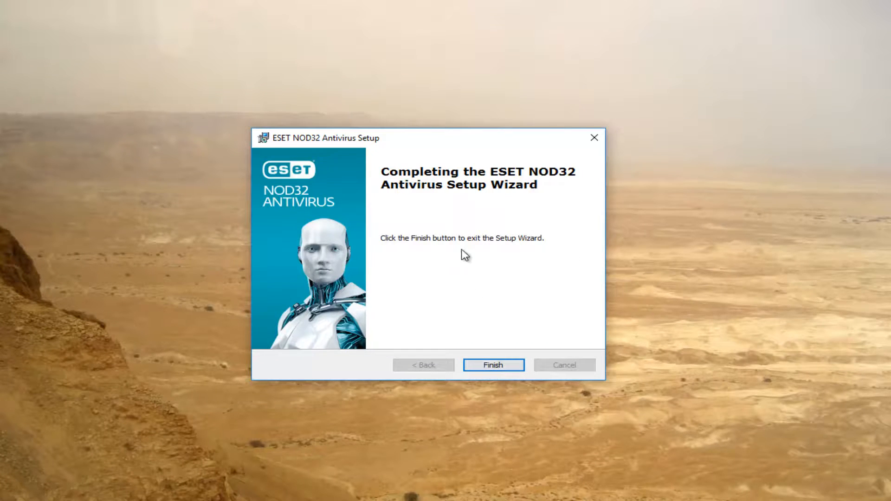
- Click Finish on the Completing the ESET NOD32 Antivirus Setup Wizard page
click(492, 365)
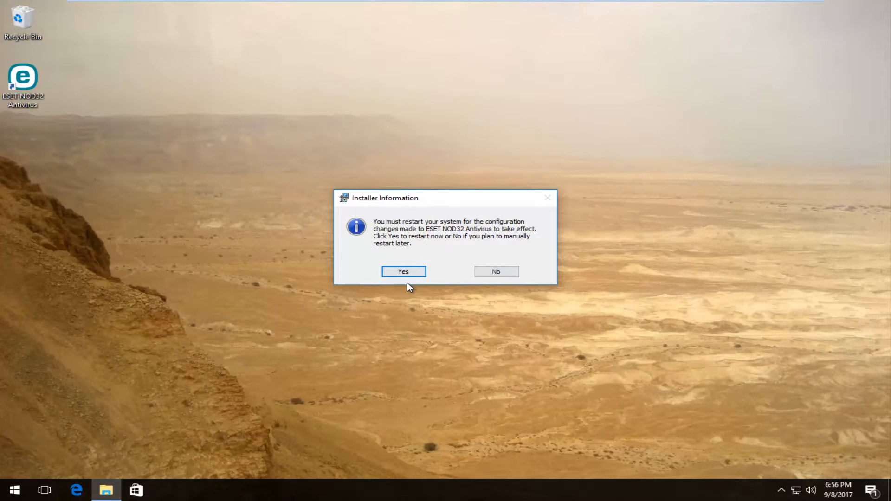
mouse_move(408, 291)
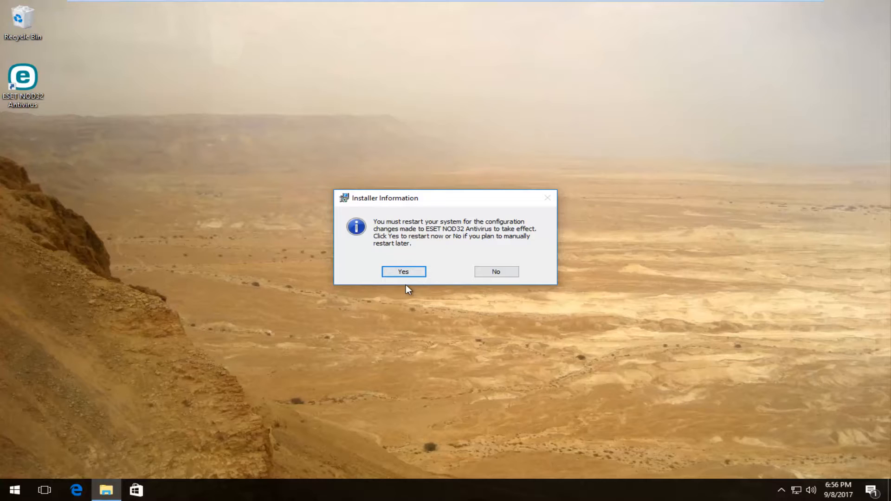